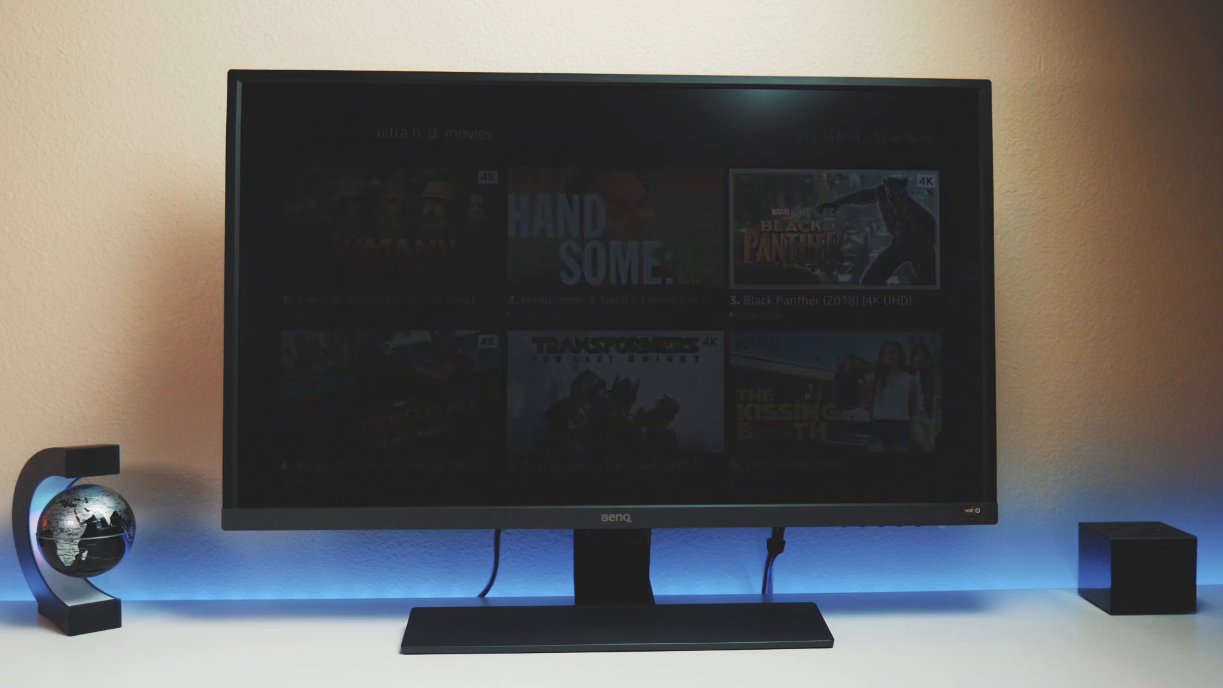
Open the Black Panther (2018) 4K UHD details page from the ultra HD results.
click(832, 232)
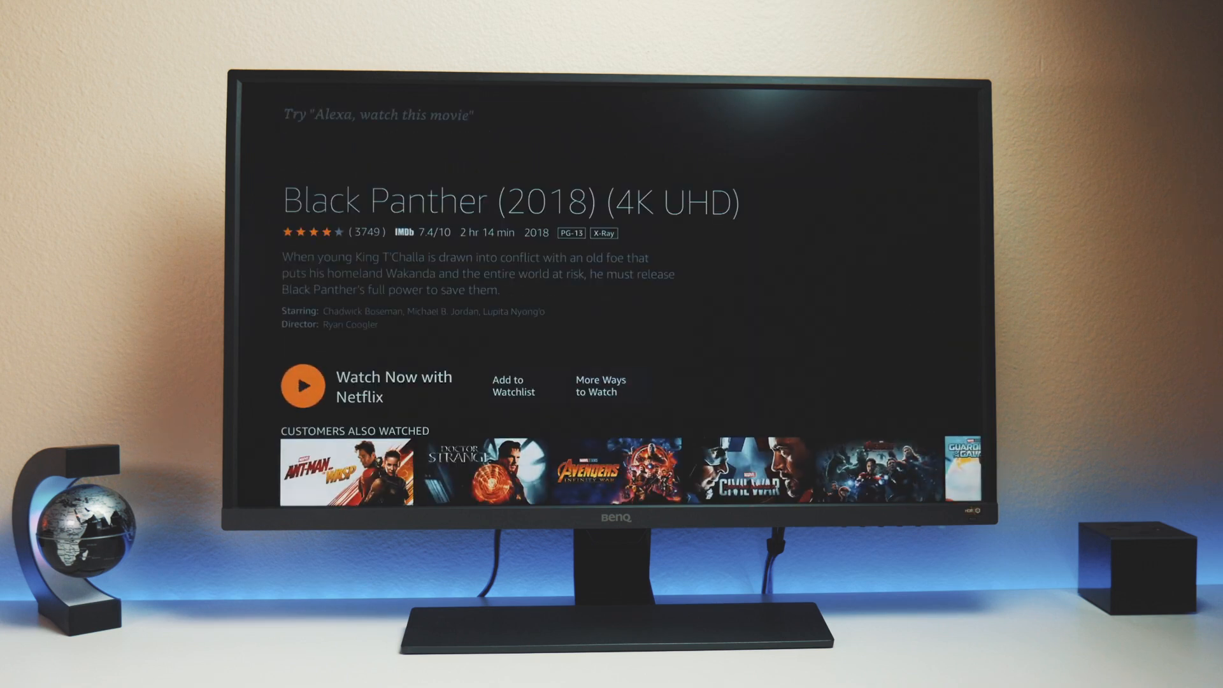